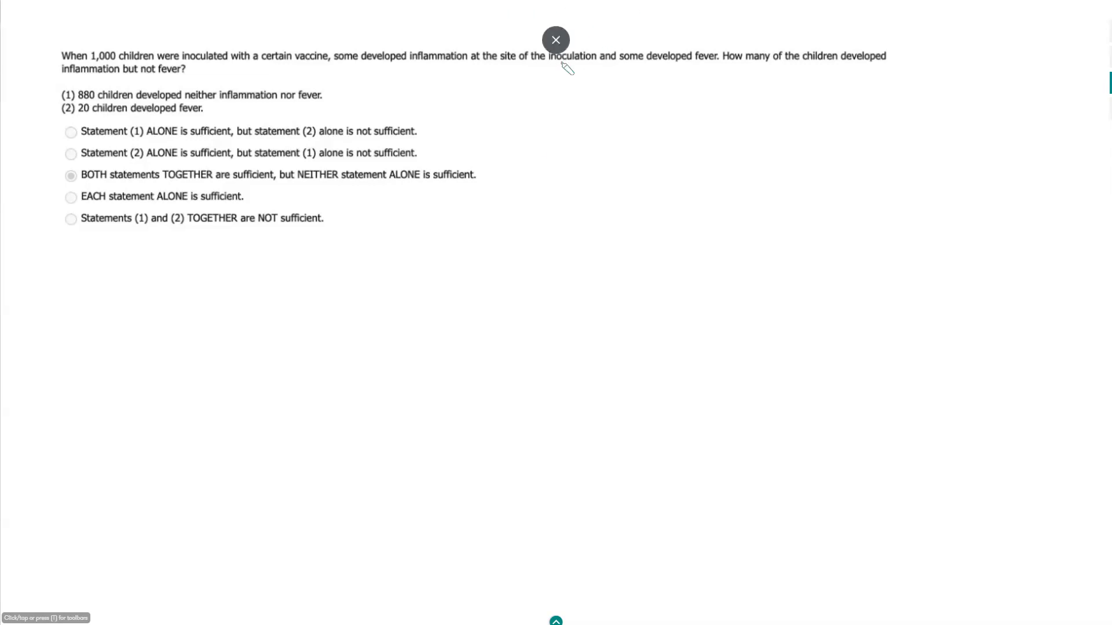
mouse_move(612, 82)
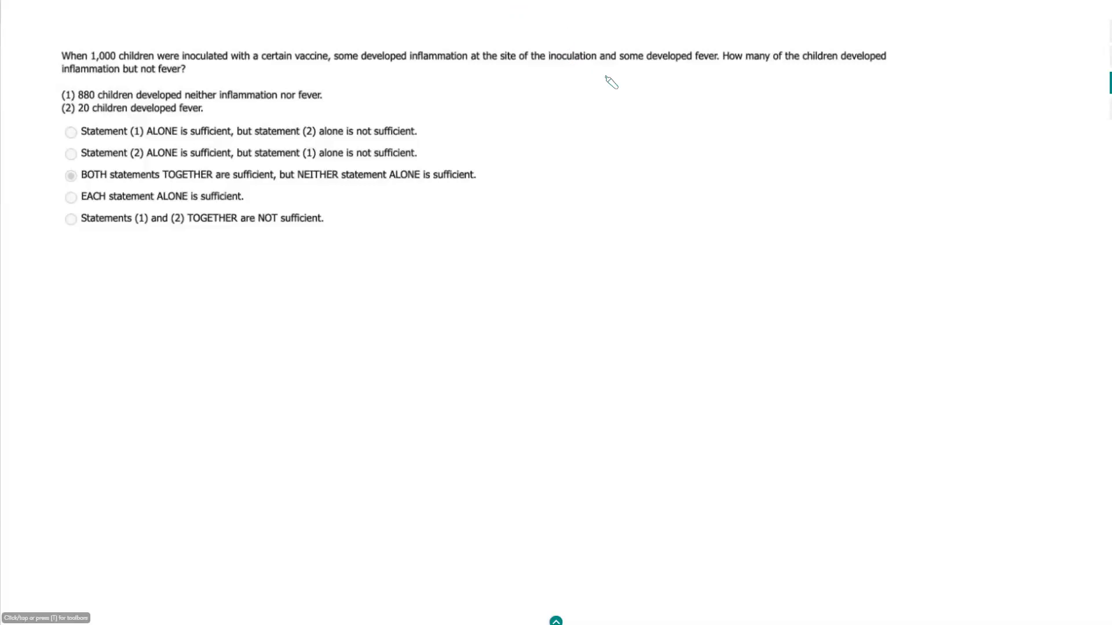
mouse_move(414, 128)
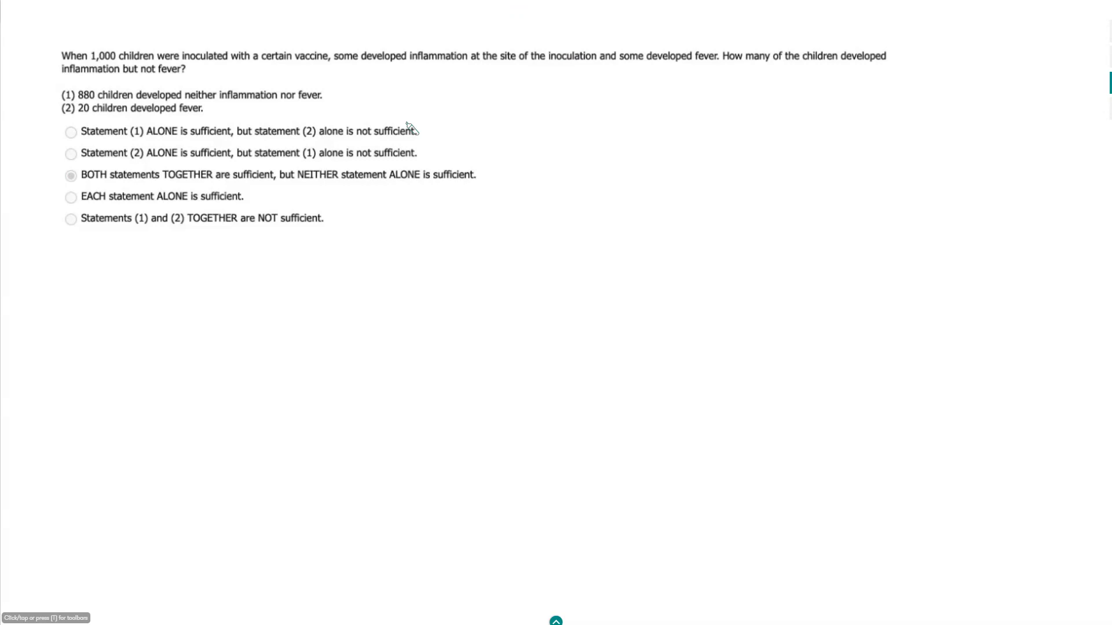
mouse_move(722, 31)
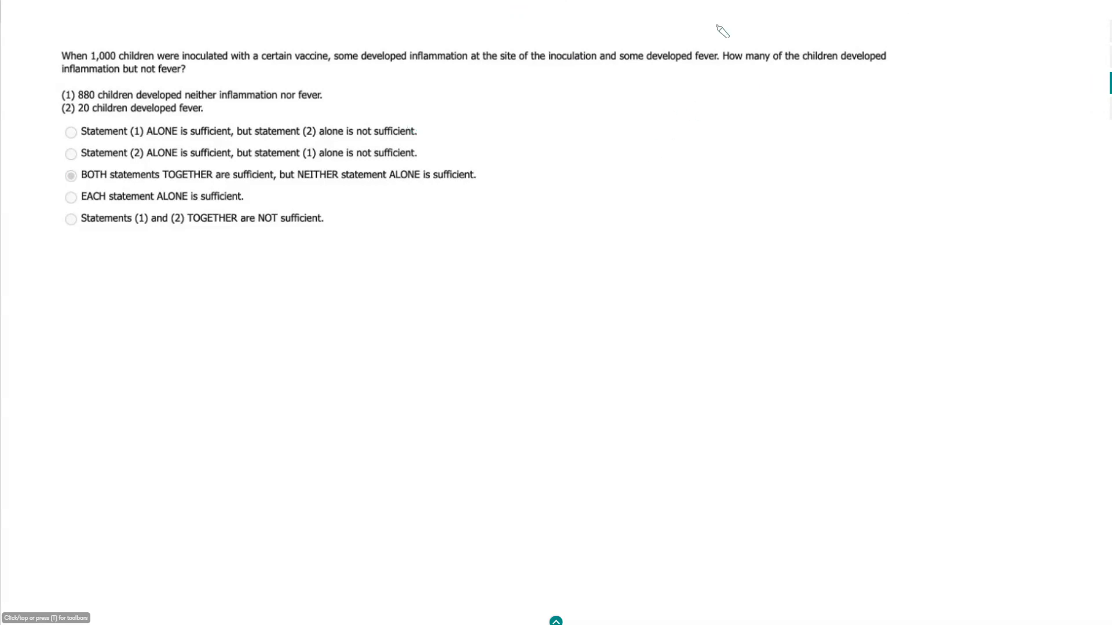
mouse_move(755, 67)
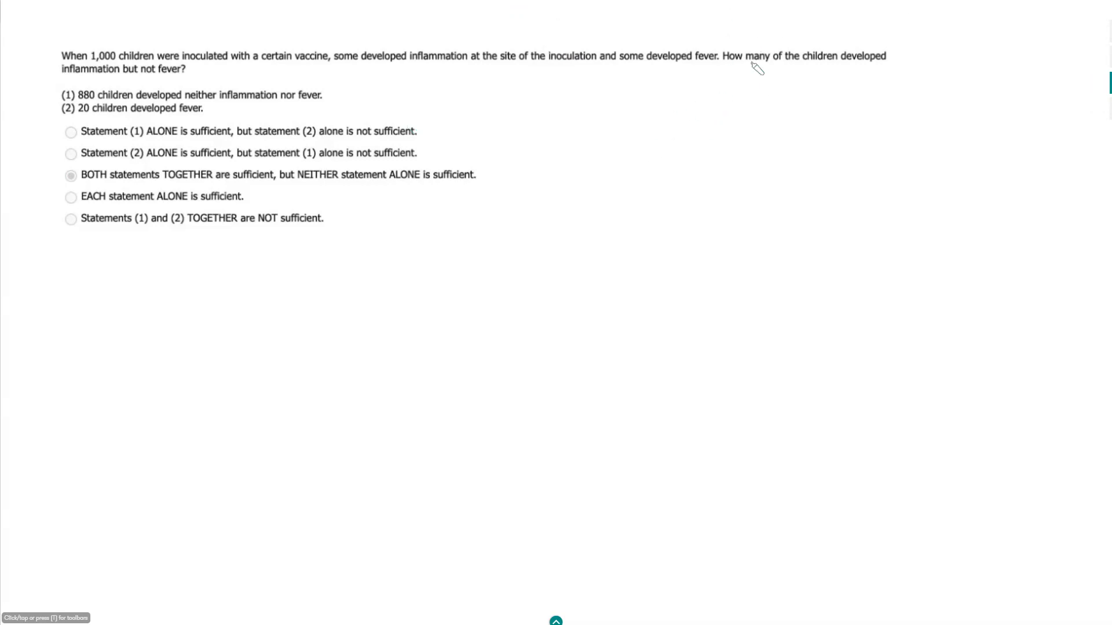
mouse_move(781, 78)
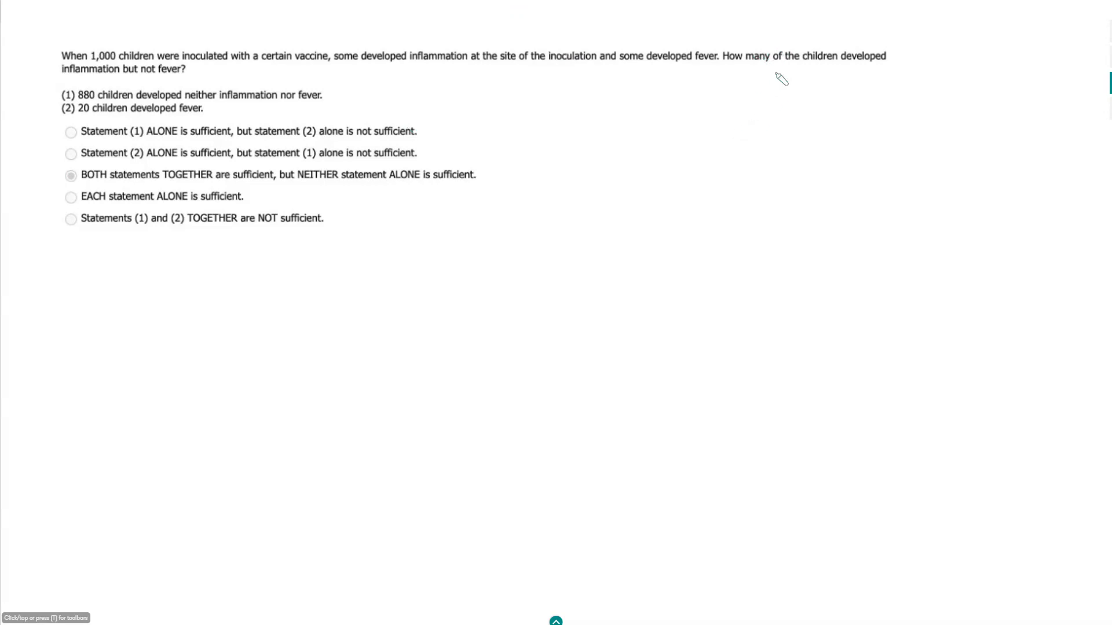
mouse_move(803, 56)
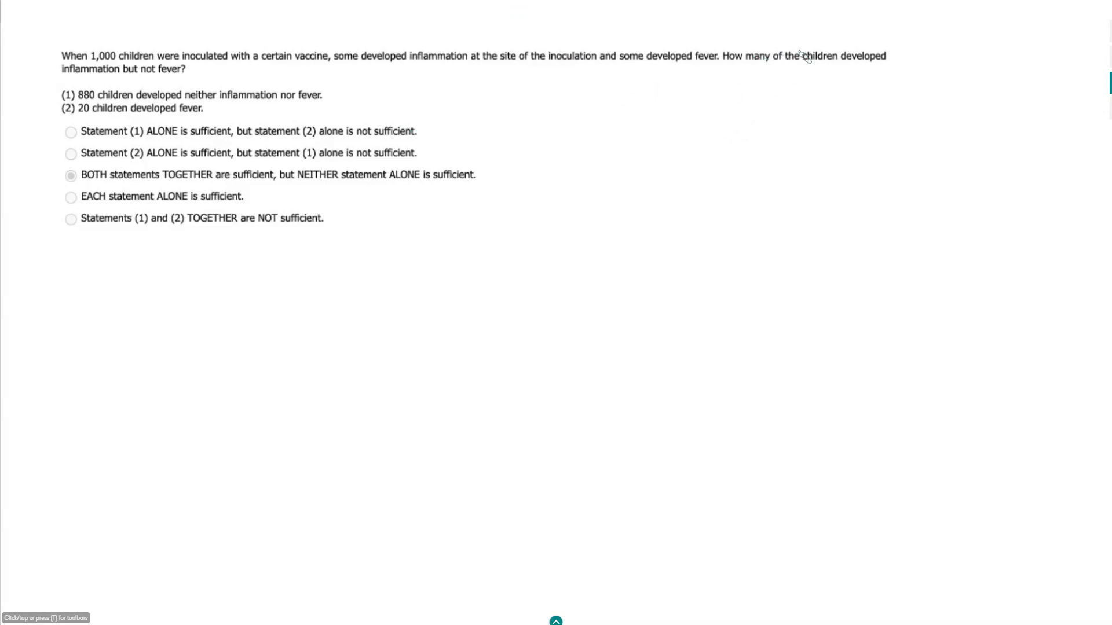
mouse_move(742, 151)
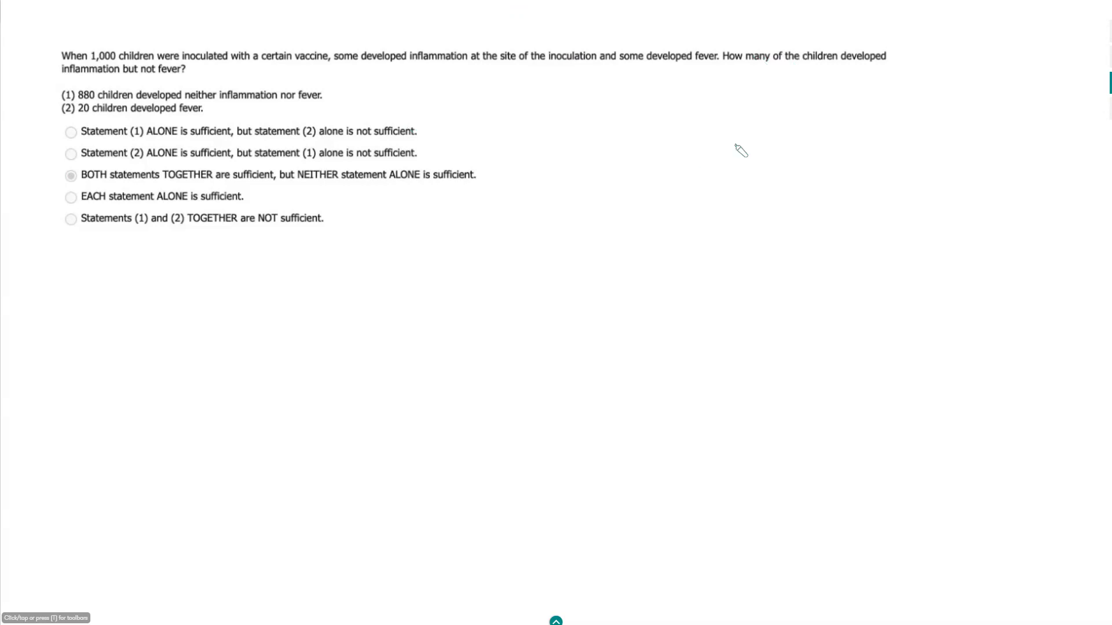
mouse_move(730, 155)
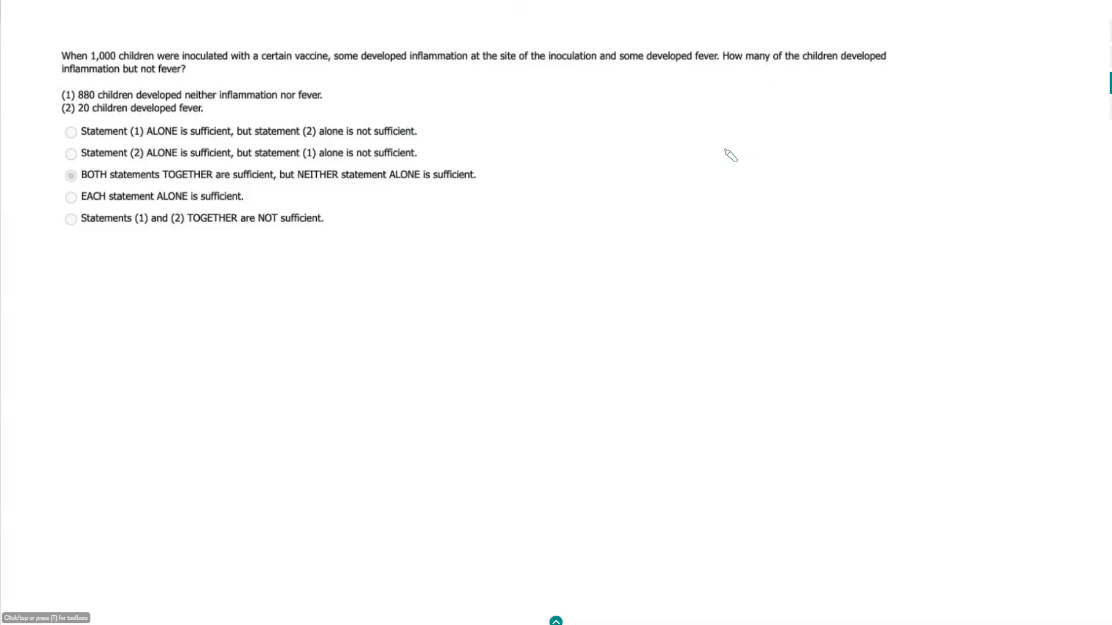
mouse_move(724, 142)
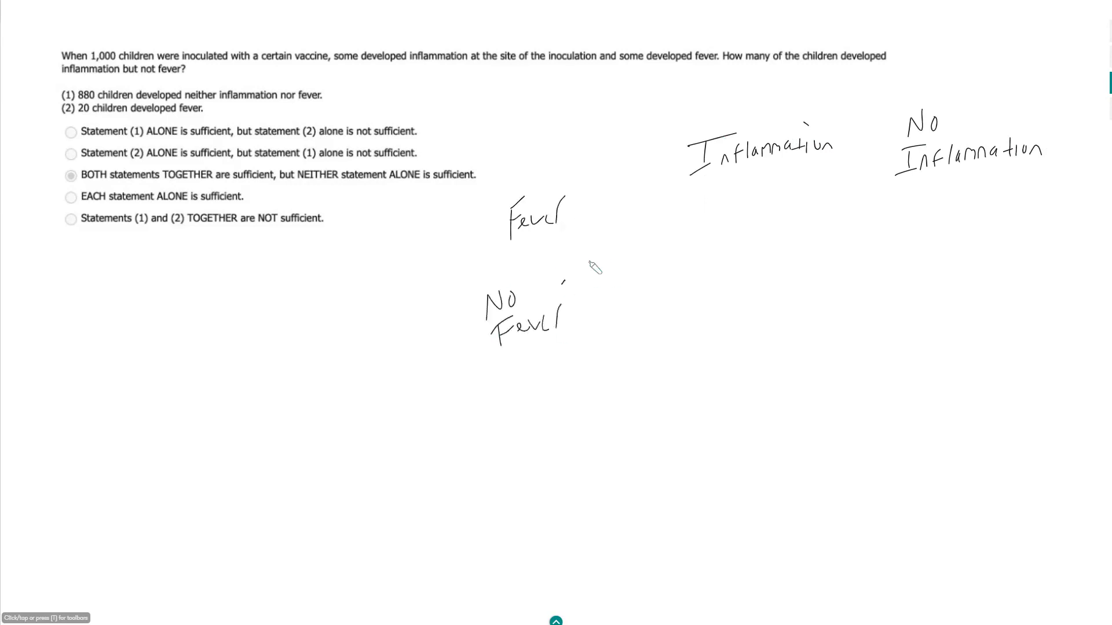
Draw the grid lines forming the two-way table beside the question.
left_click_drag(568, 261, 1036, 262)
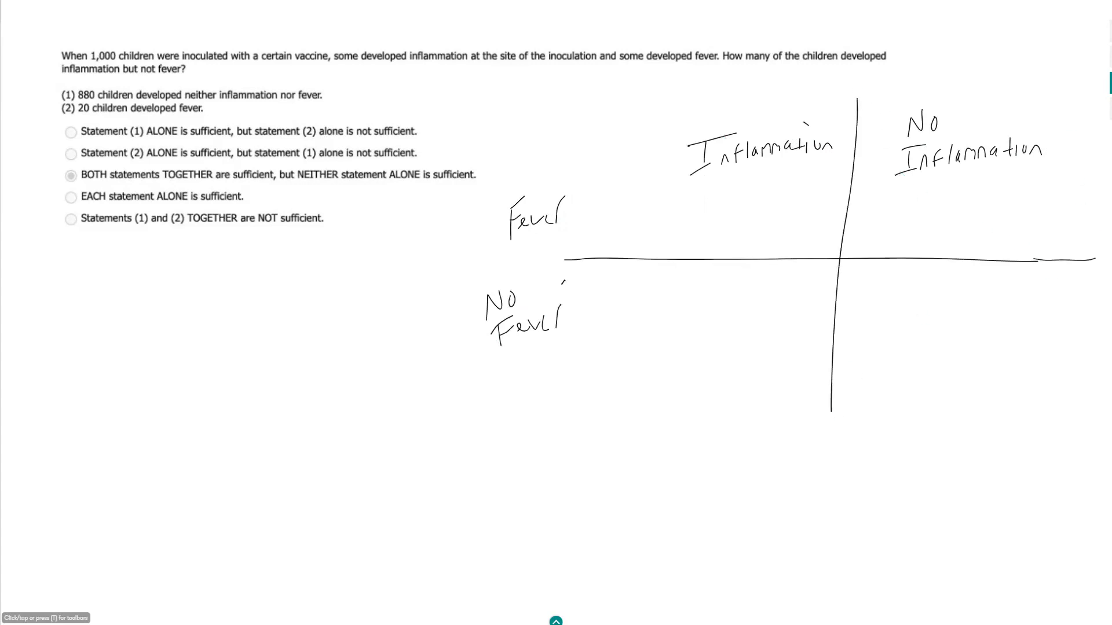
left_click_drag(635, 127, 628, 433)
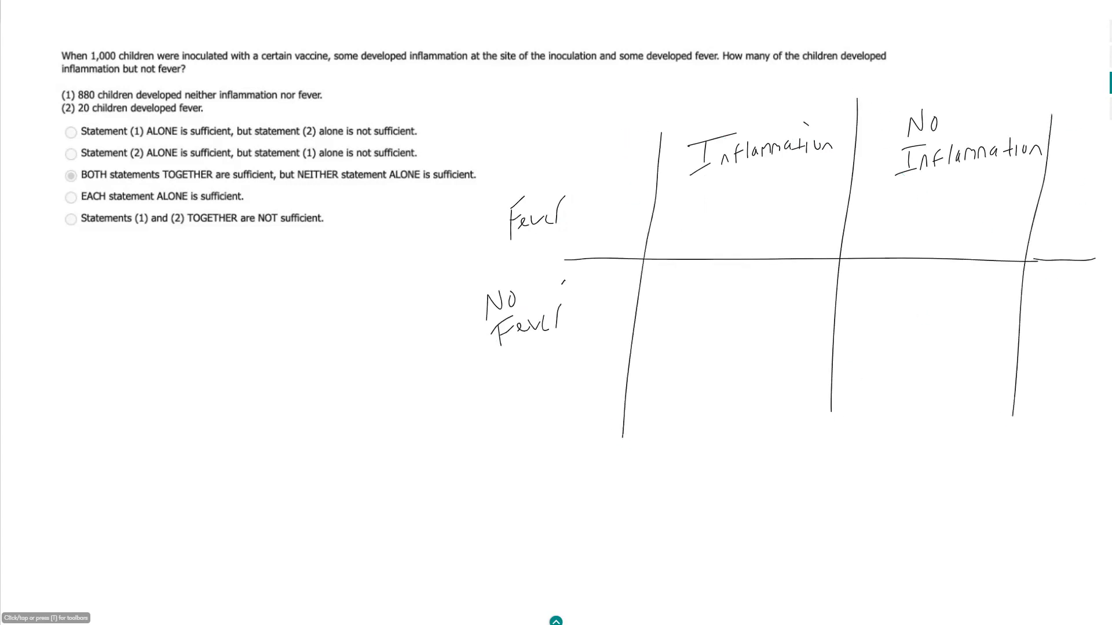
left_click_drag(553, 354, 1063, 369)
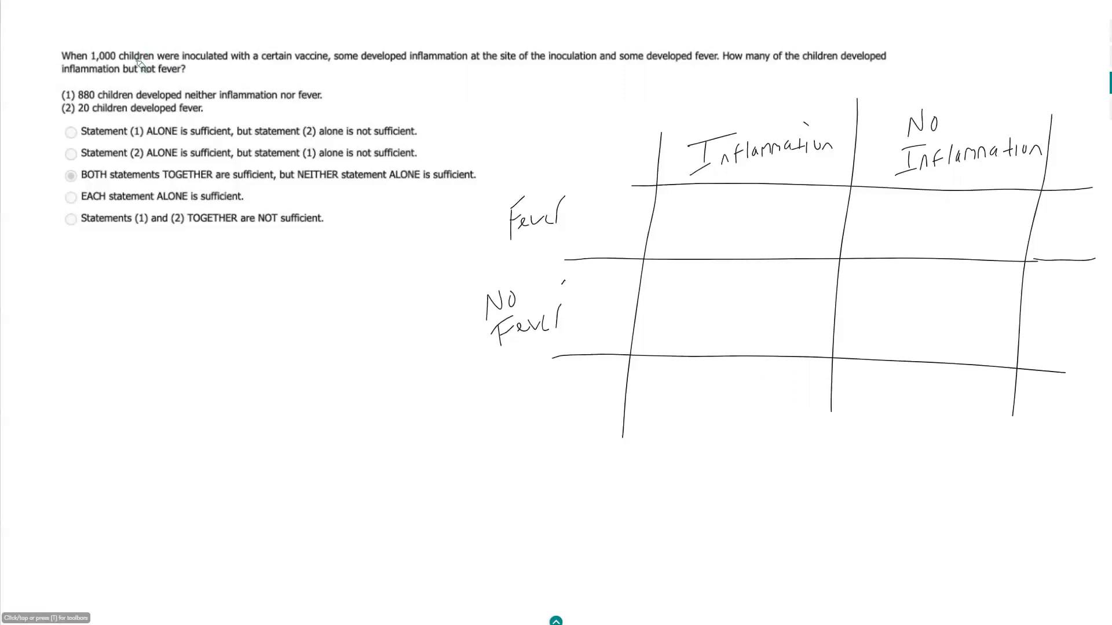
left_click_drag(1024, 386, 1032, 411)
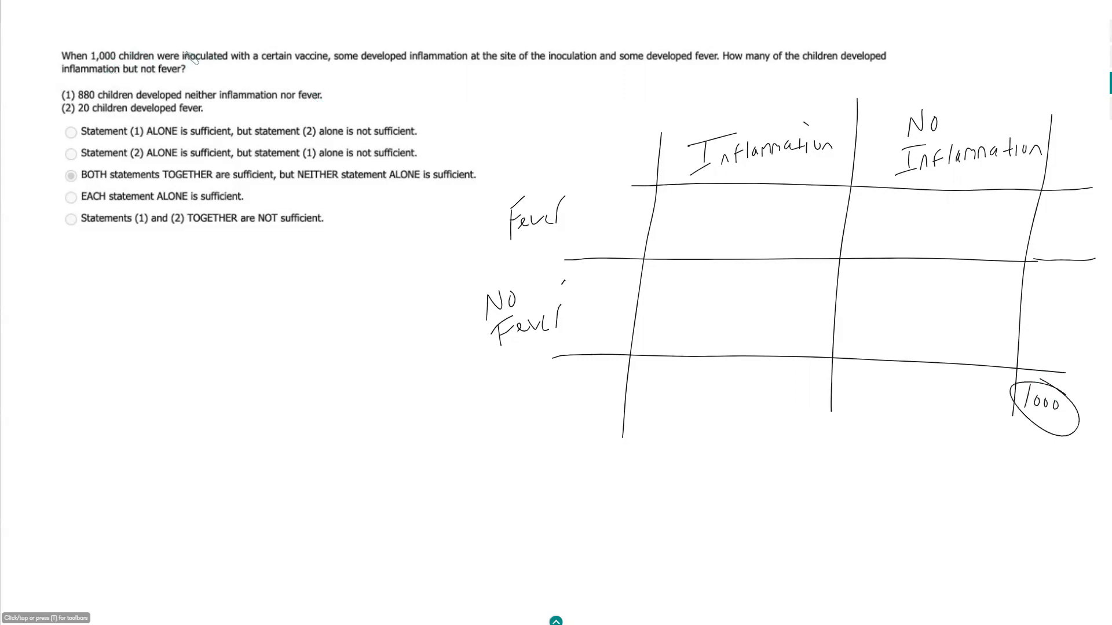
mouse_move(597, 122)
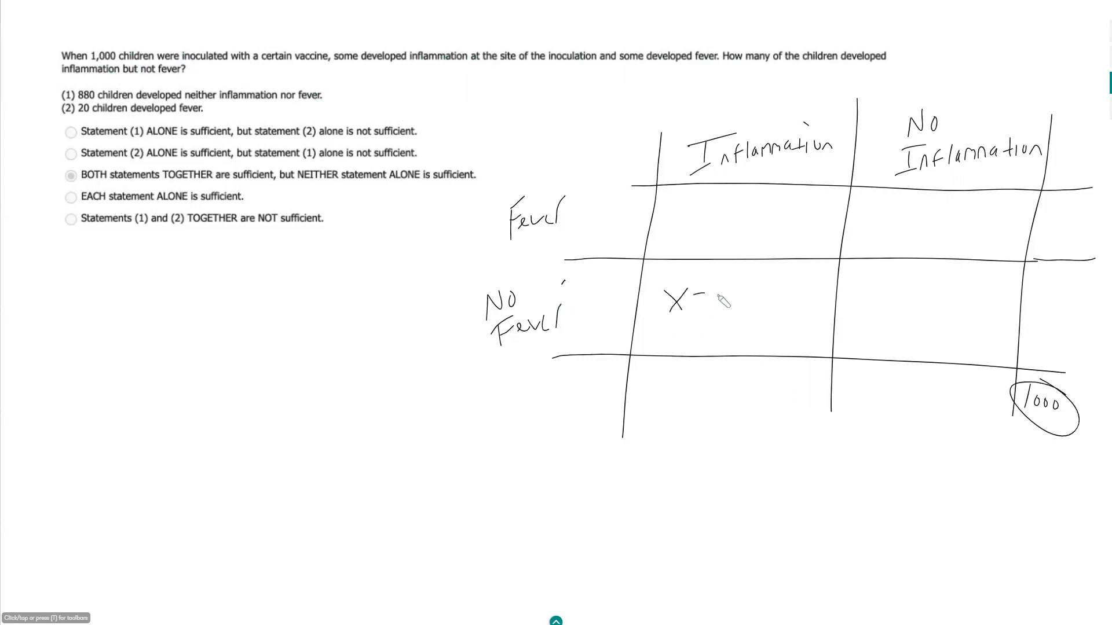
Write X = ?? in the inflammation/no-fever cell and box it.
type("= ??")
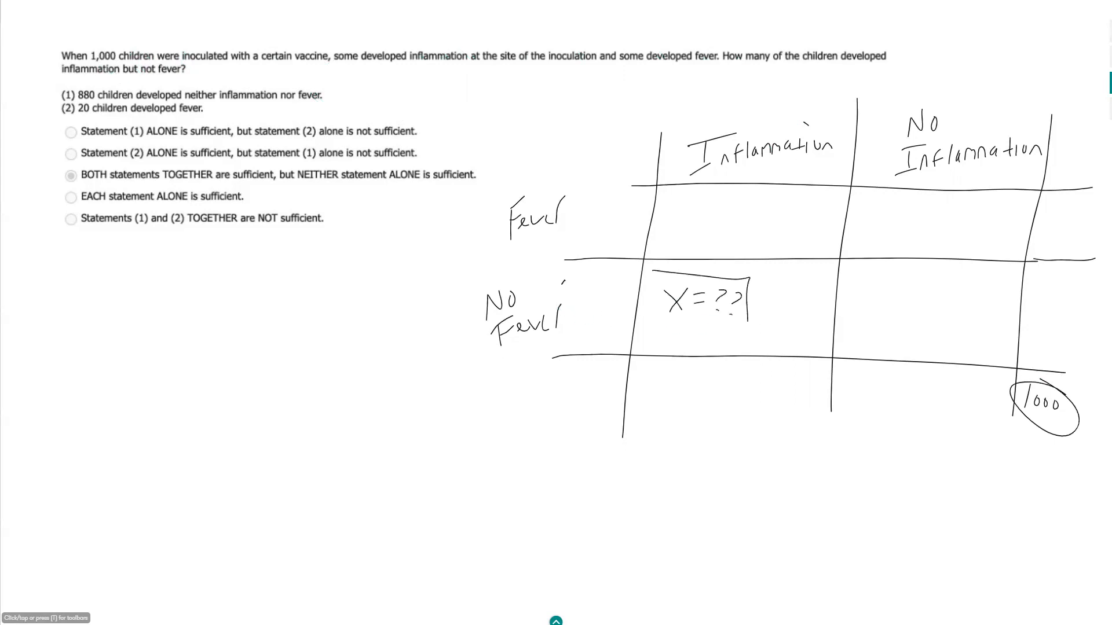
left_click_drag(638, 269, 752, 329)
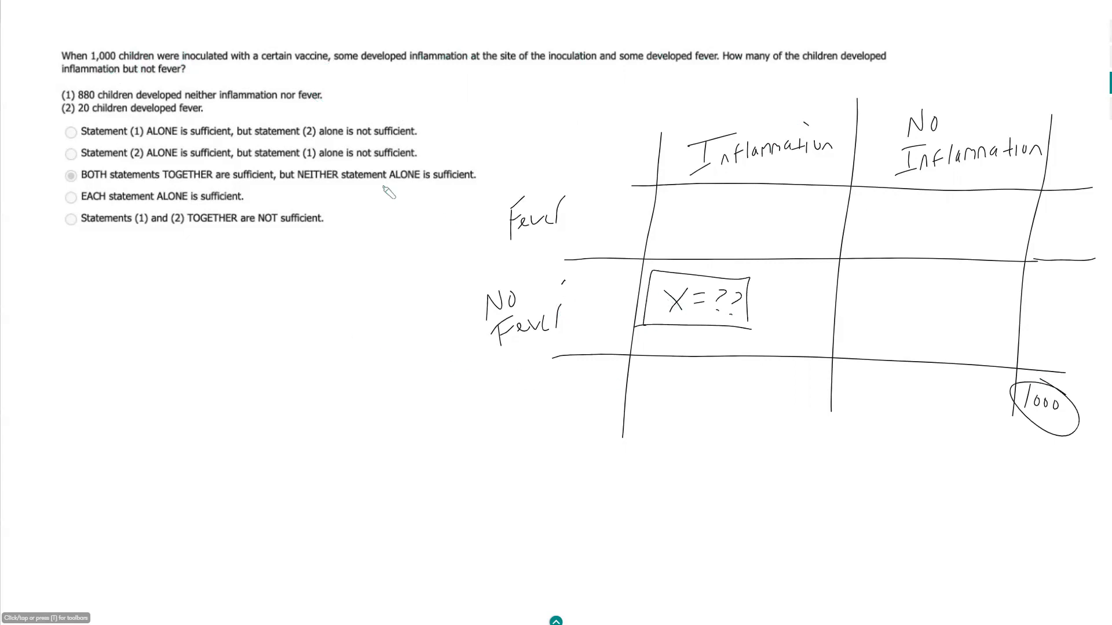
left_click_drag(50, 269, 67, 297)
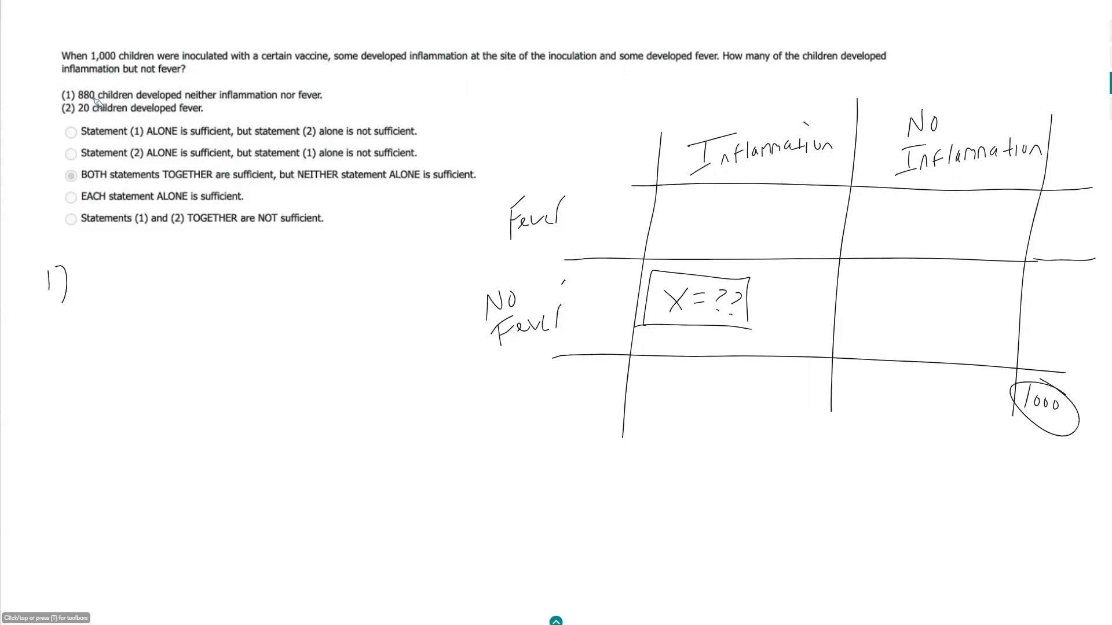
mouse_move(216, 107)
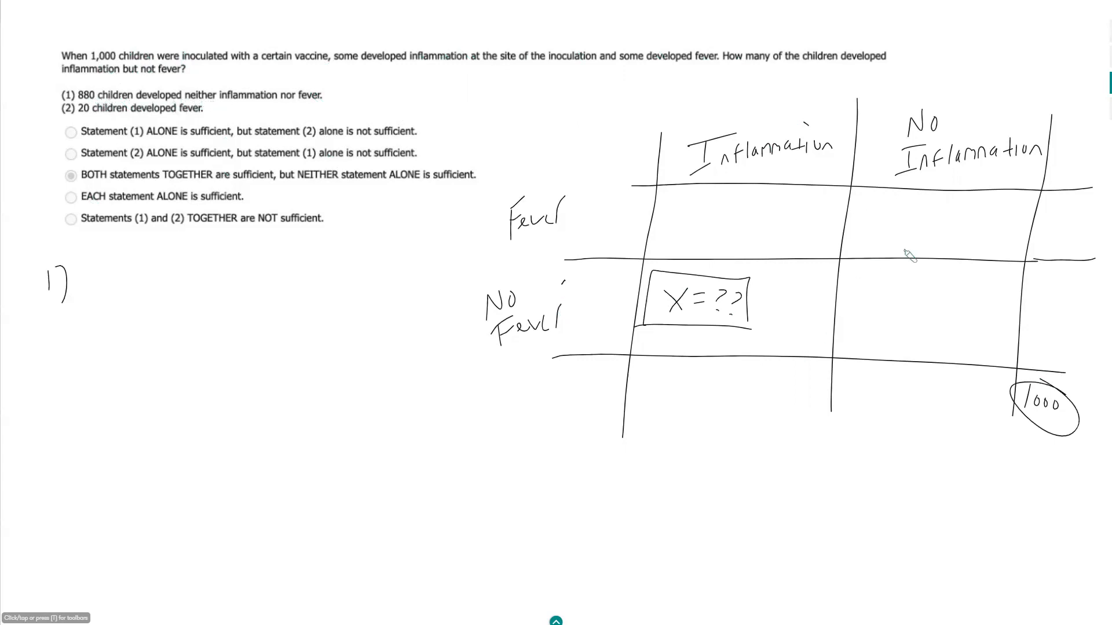
mouse_move(892, 310)
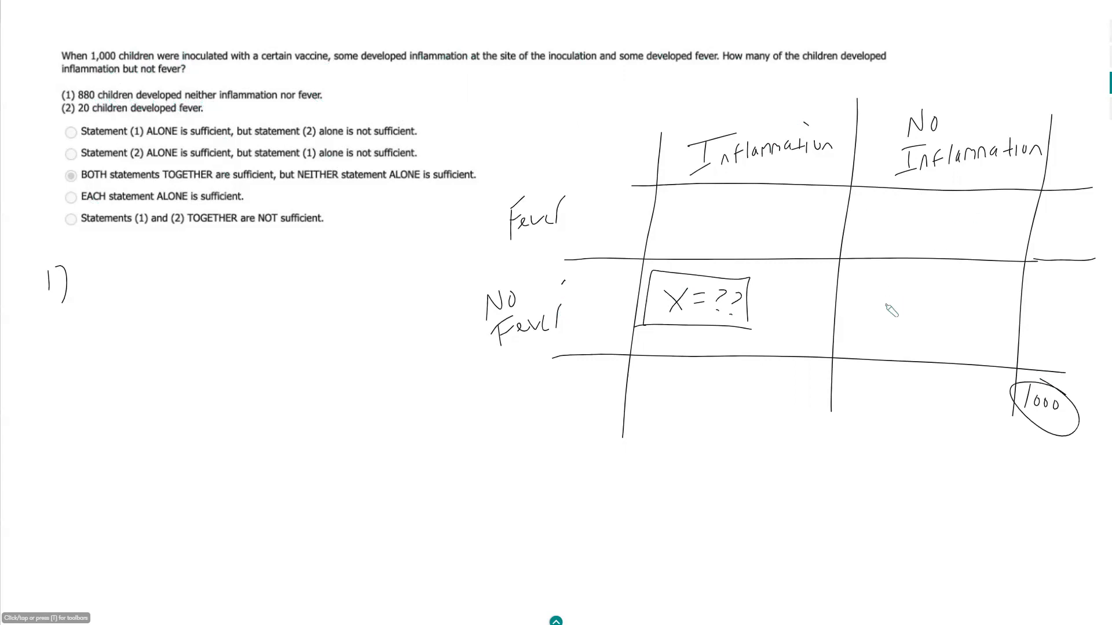
Write 880 in the no-fever/no-inflammation cell and strike out choices A and D.
type("80")
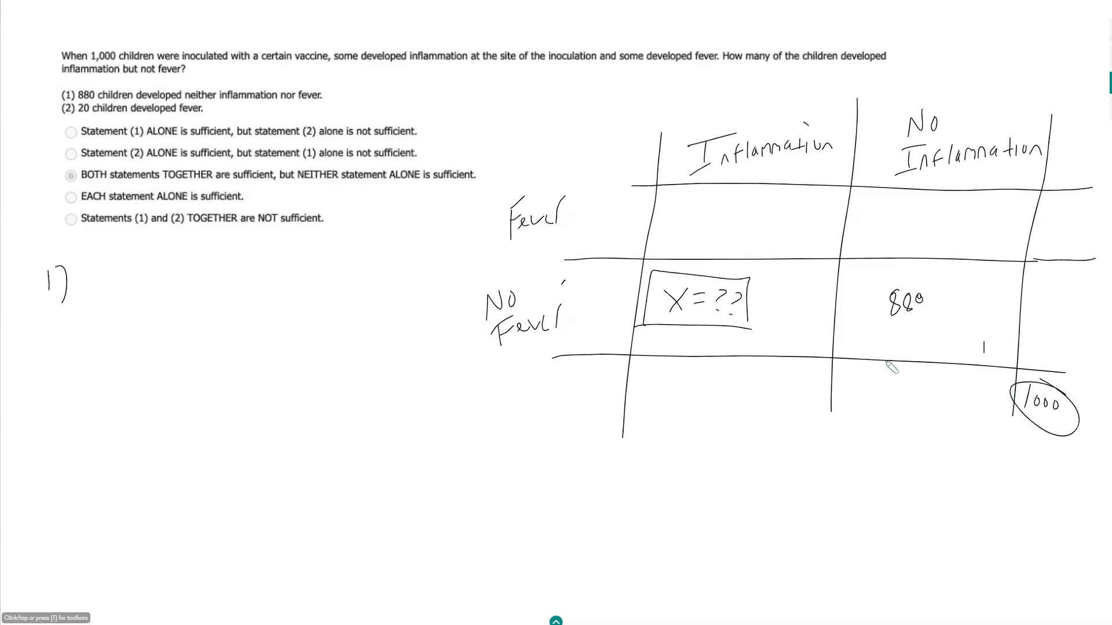
mouse_move(800, 323)
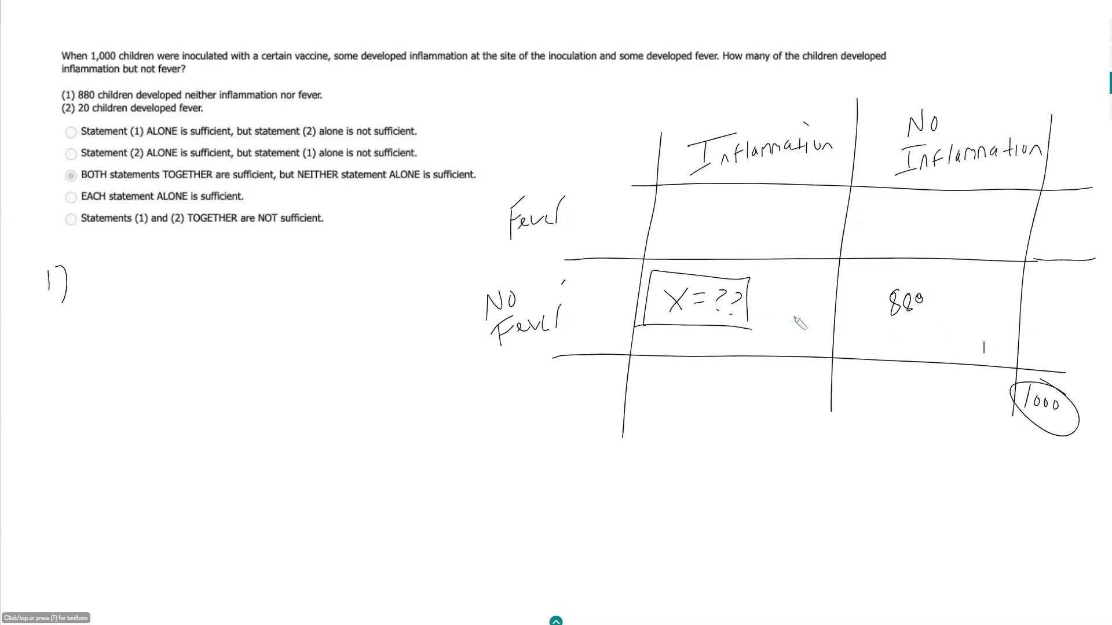
mouse_move(931, 330)
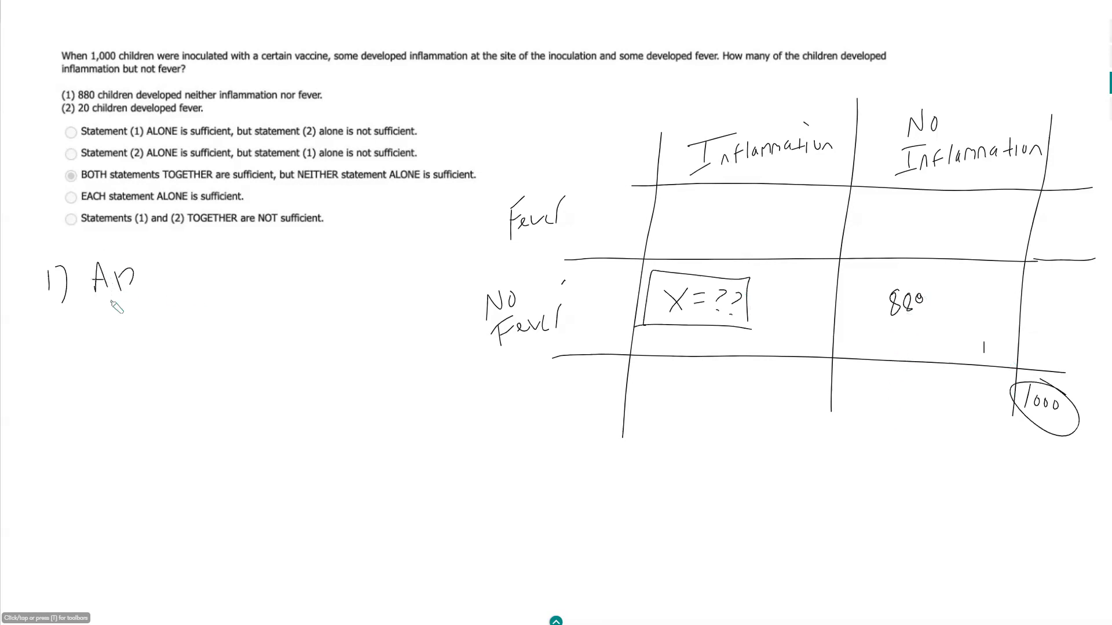
left_click_drag(85, 297, 174, 305)
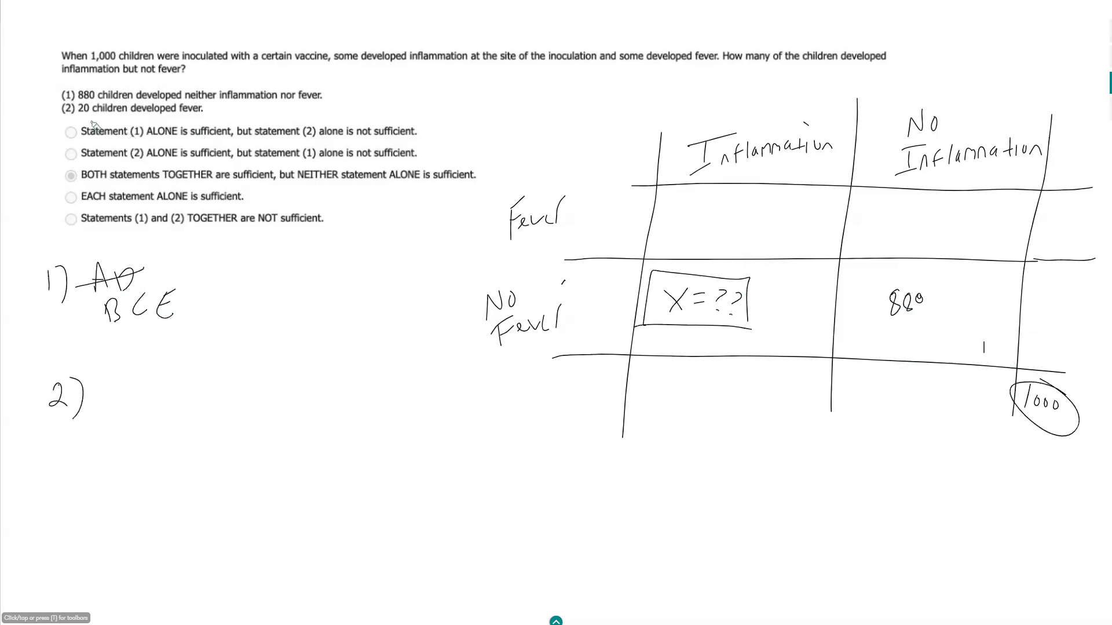
mouse_move(124, 117)
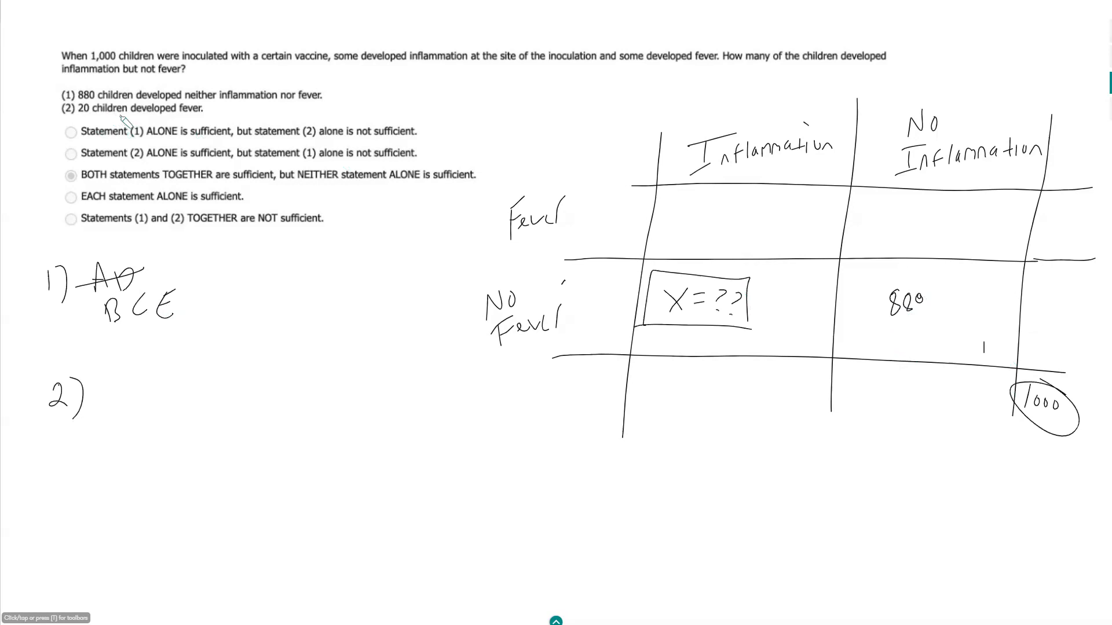
mouse_move(1058, 220)
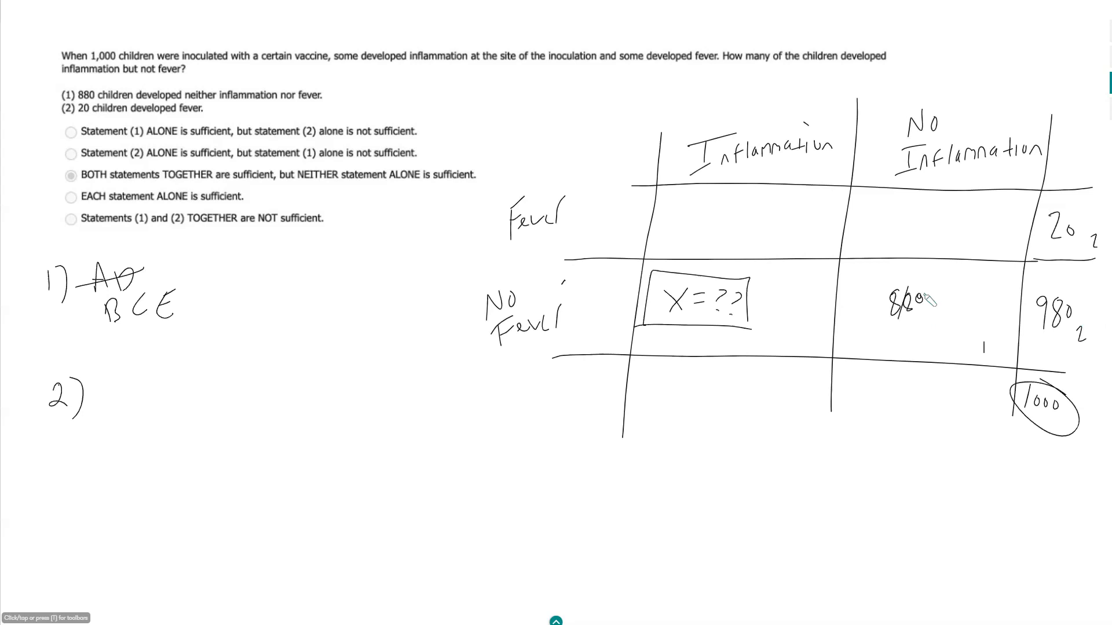
mouse_move(892, 249)
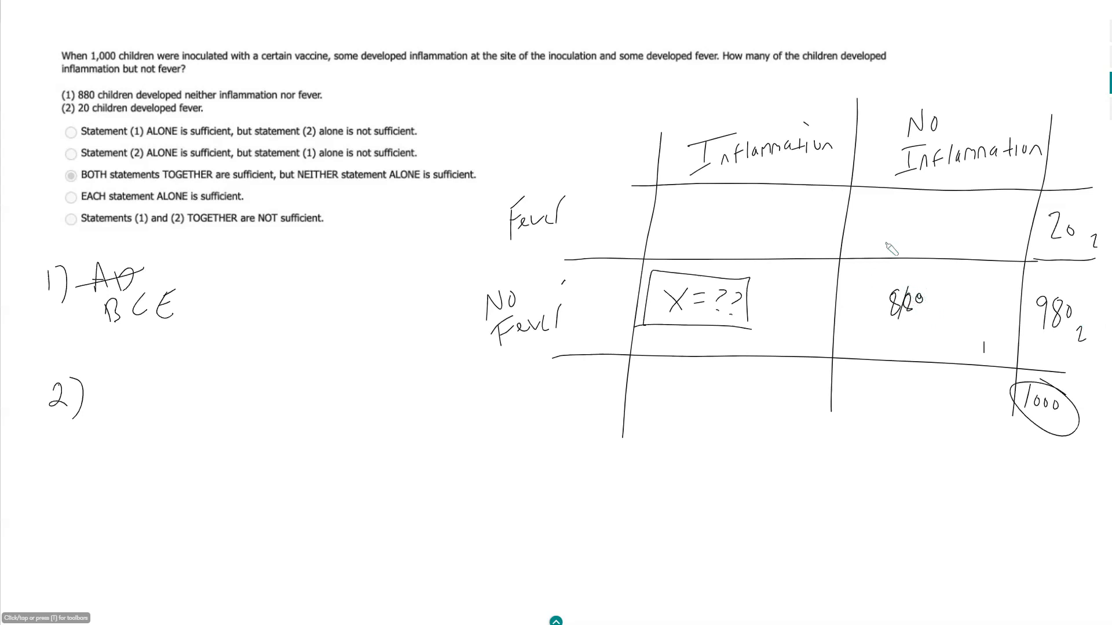